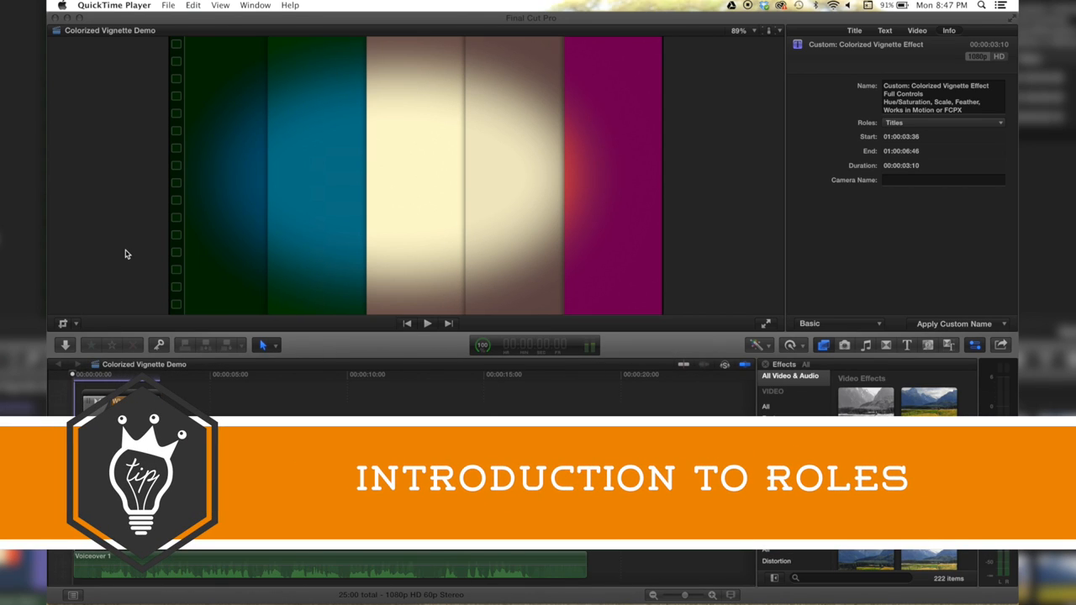
{"action": "mouse_move", "coordinate": [97, 374]}
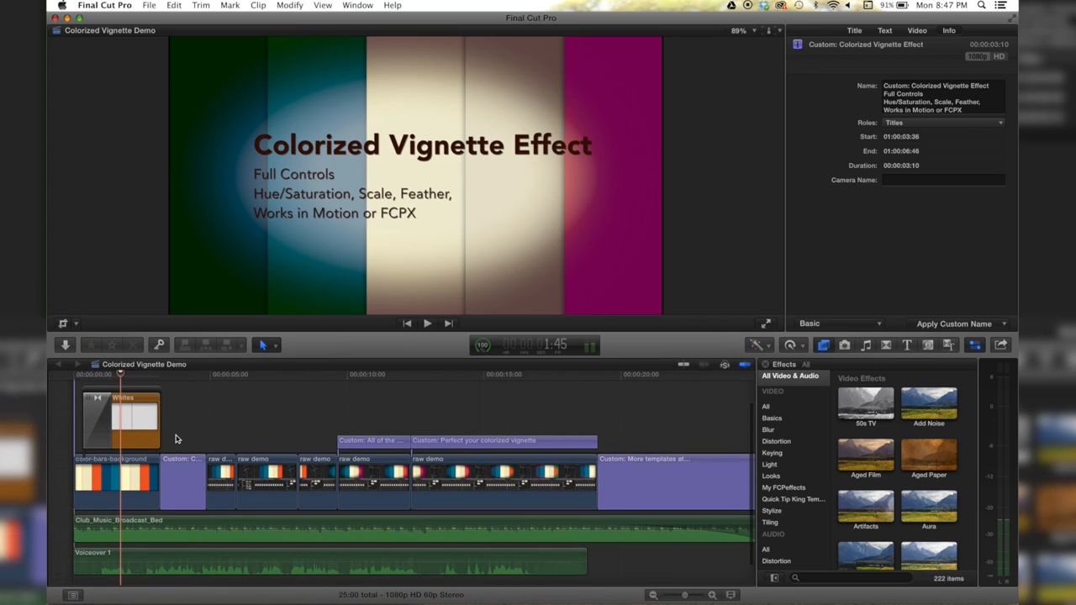
{"action": "mouse_move", "coordinate": [240, 402]}
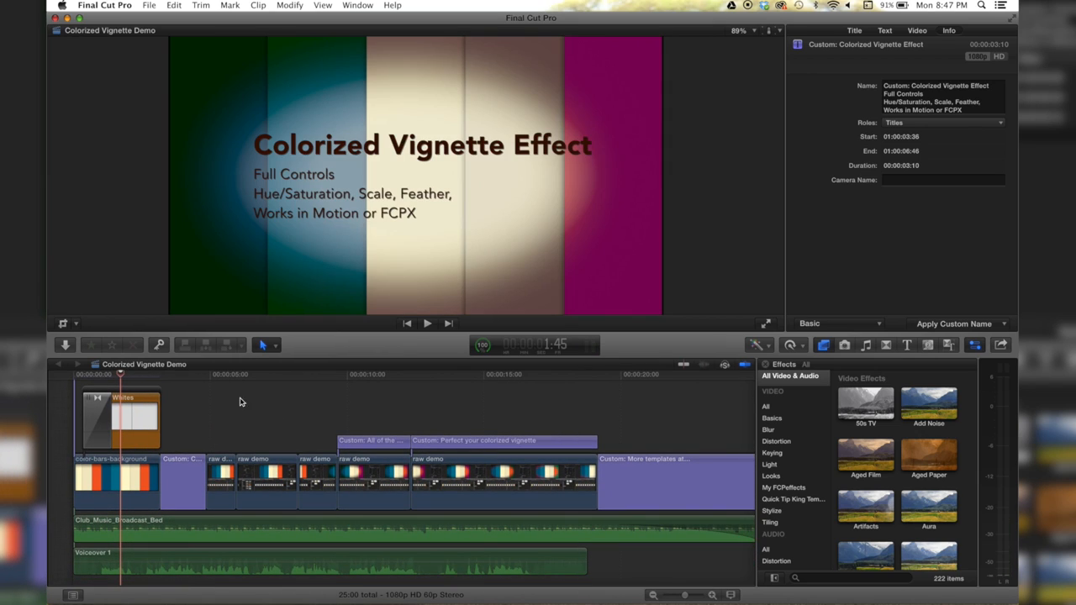
{"action": "mouse_move", "coordinate": [173, 444]}
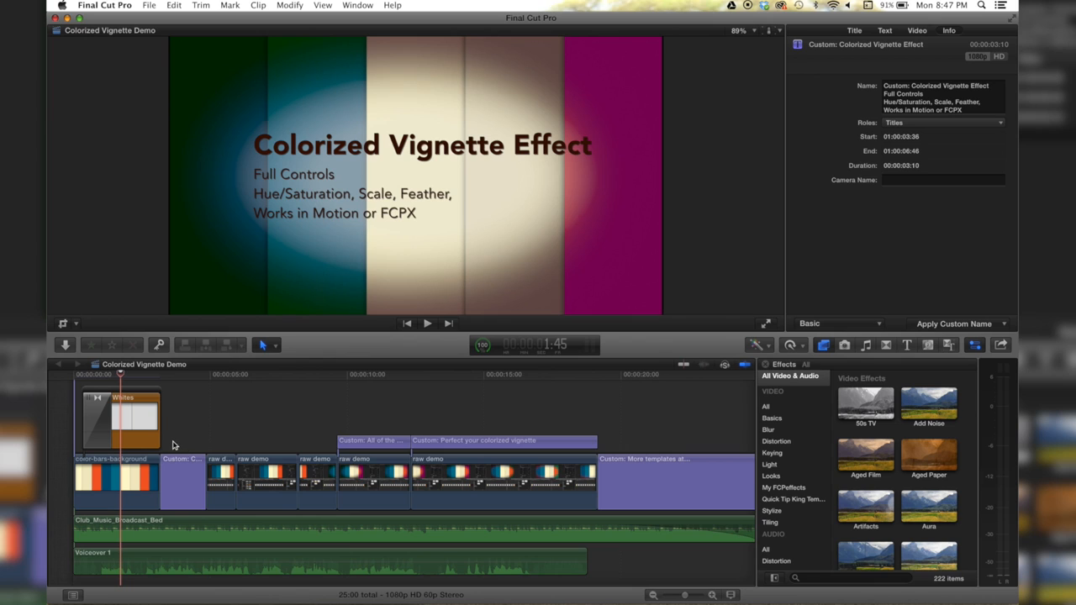
Inspect the color-bars-background clip's Info, confirming its role is Video in the Roles menu.
{"action": "left_click", "coordinate": [114, 480]}
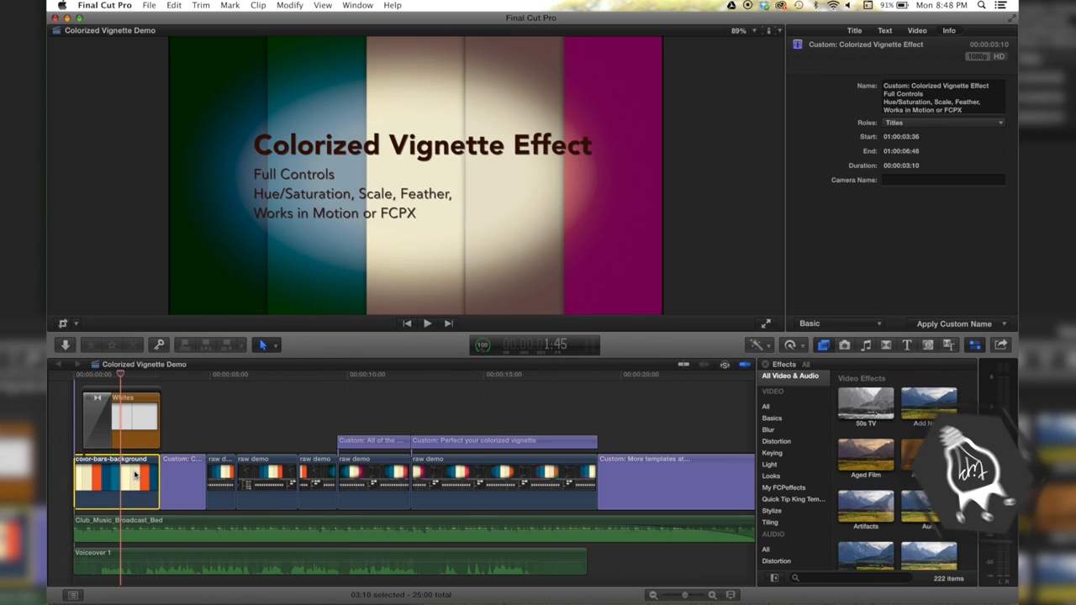
{"action": "left_click", "coordinate": [948, 31]}
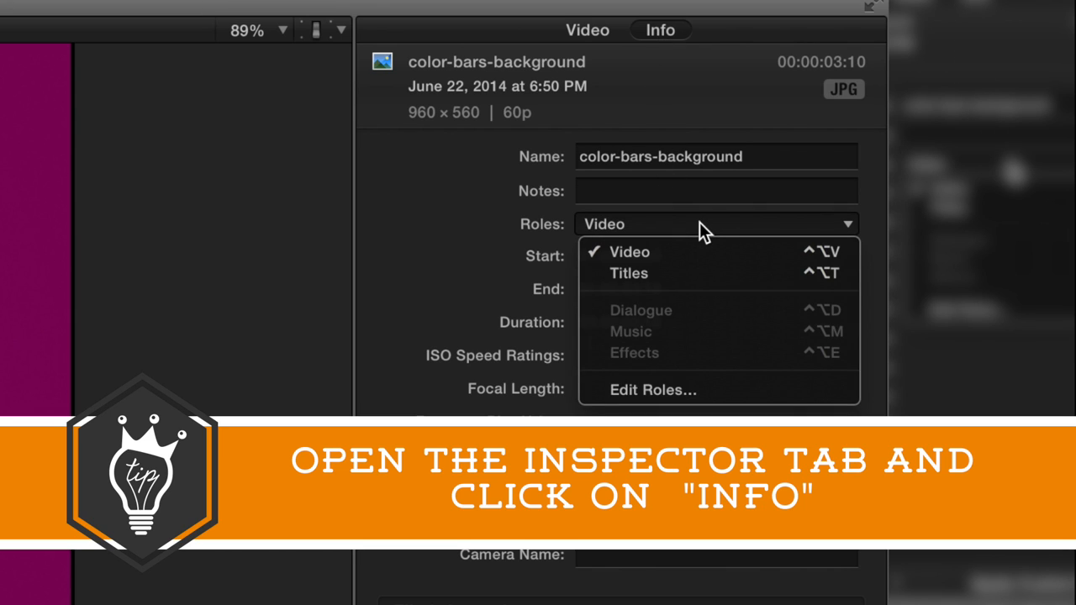
{"action": "left_click", "coordinate": [628, 252]}
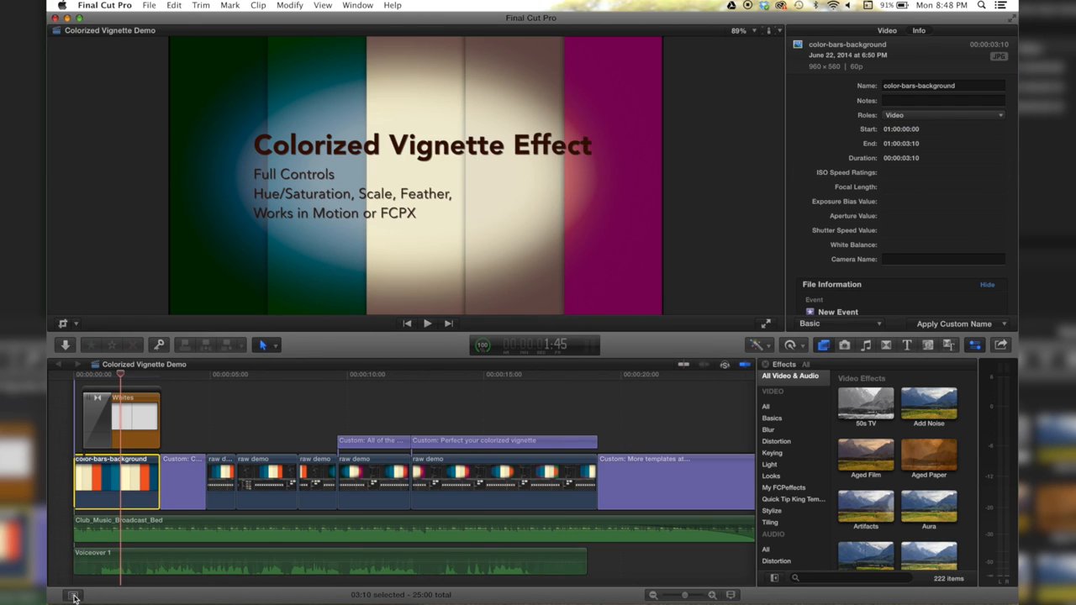
Show the Roles list in the Timeline Index and re-enable the Music and Dialogue roles.
{"action": "left_click", "coordinate": [74, 595]}
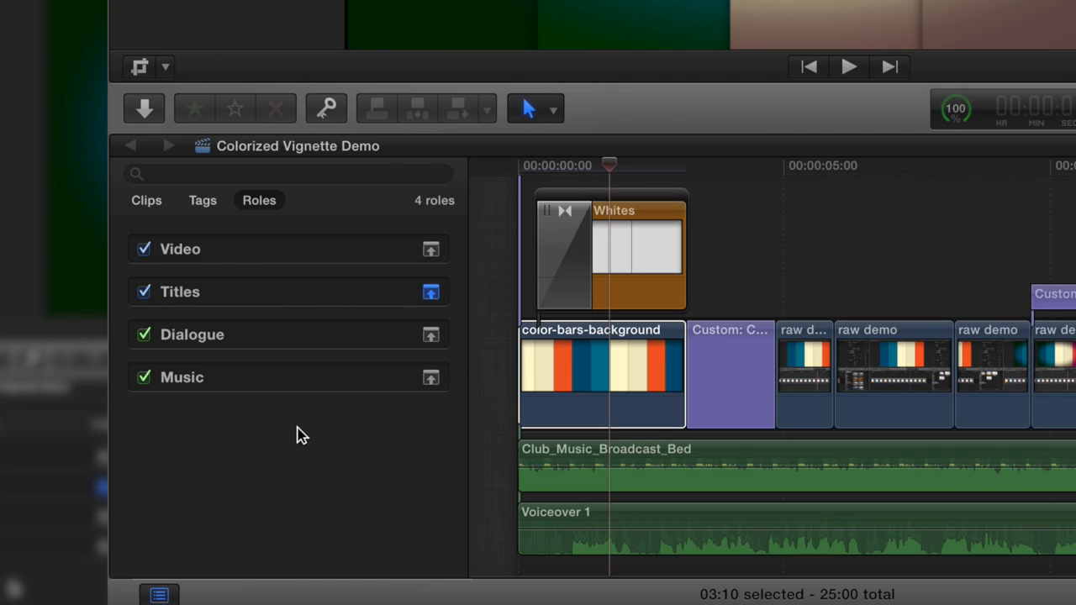
{"action": "mouse_move", "coordinate": [141, 355]}
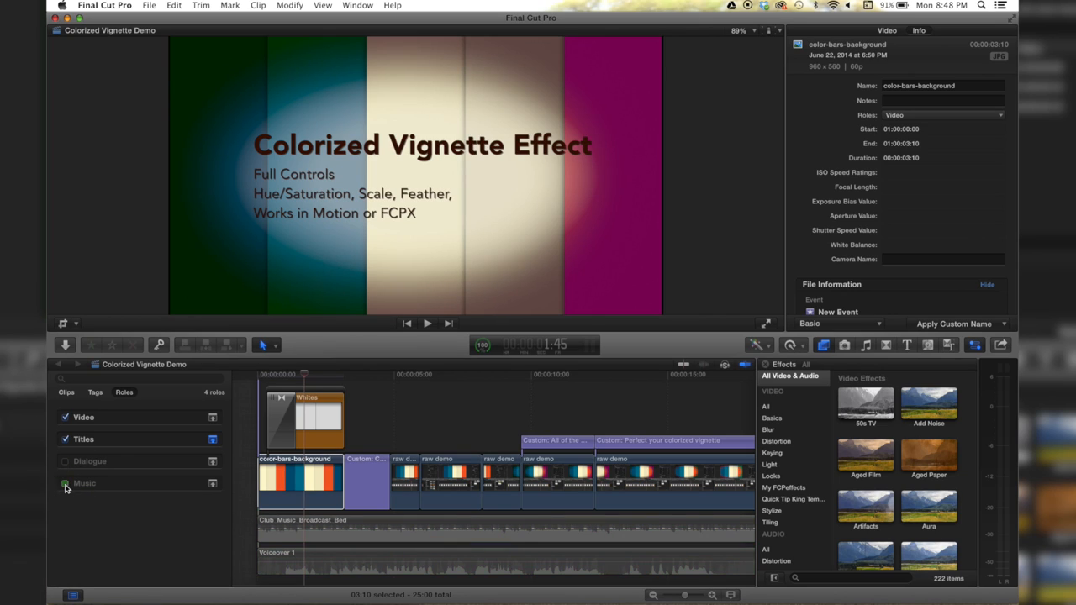
{"action": "left_click", "coordinate": [64, 482]}
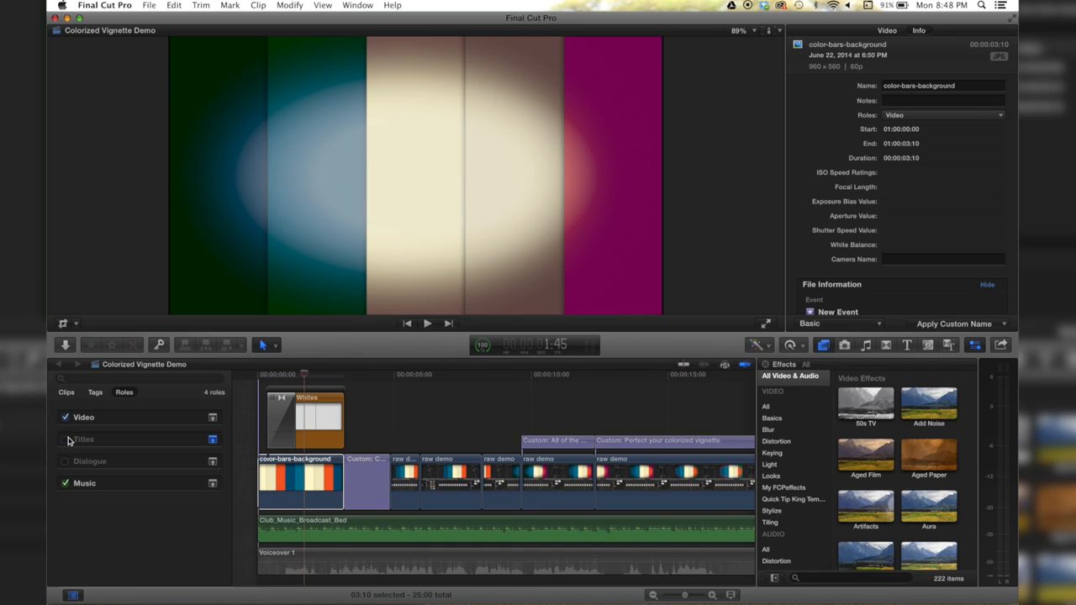
{"action": "left_click", "coordinate": [64, 417]}
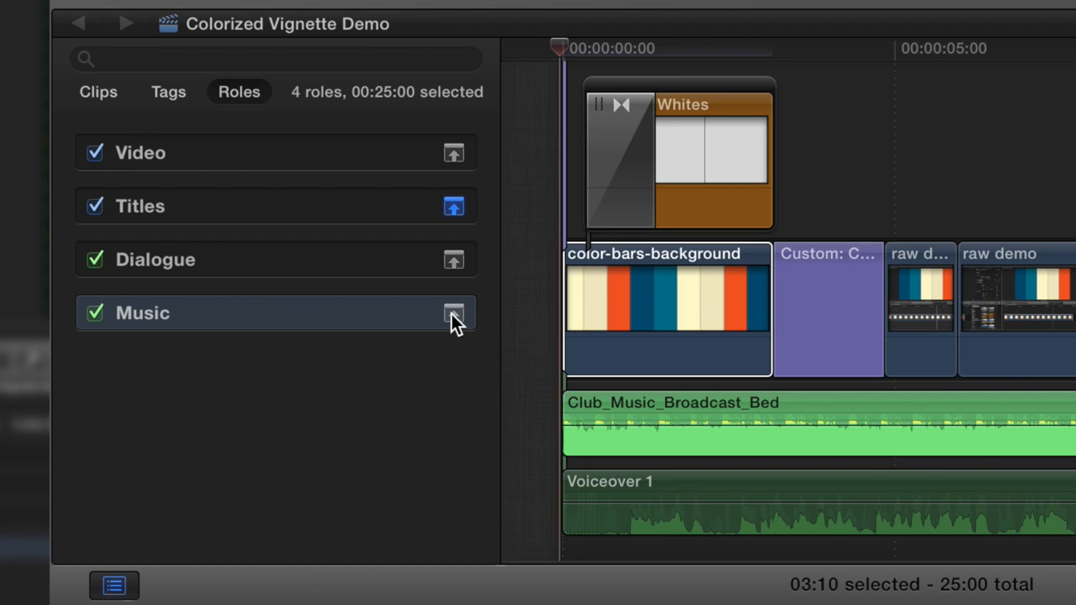
Minimize the Music role's clips to thin lanes in the timeline.
{"action": "left_click", "coordinate": [454, 312]}
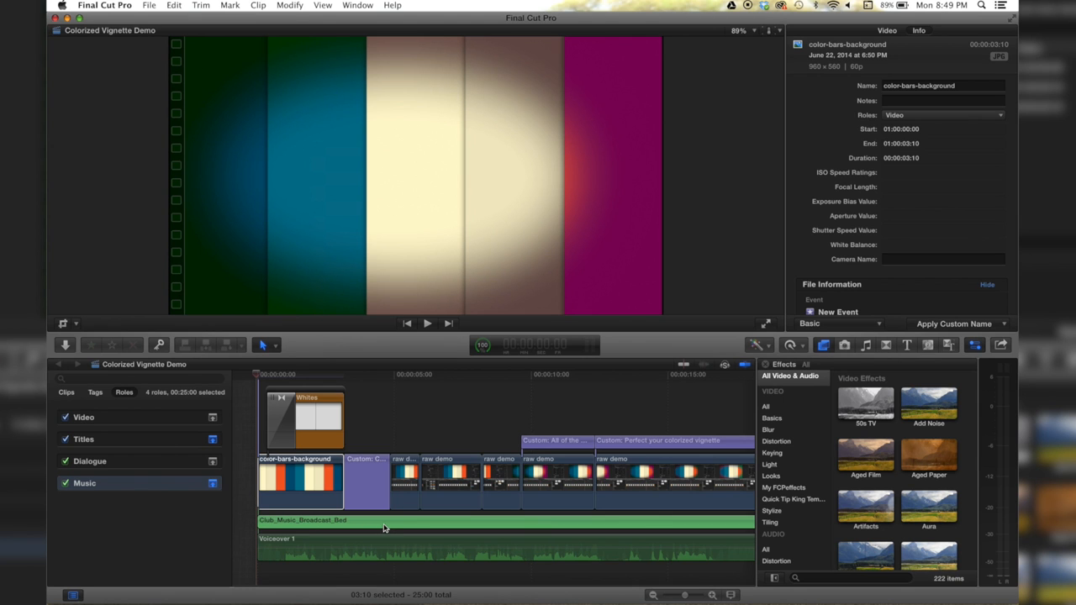
{"action": "mouse_move", "coordinate": [154, 437]}
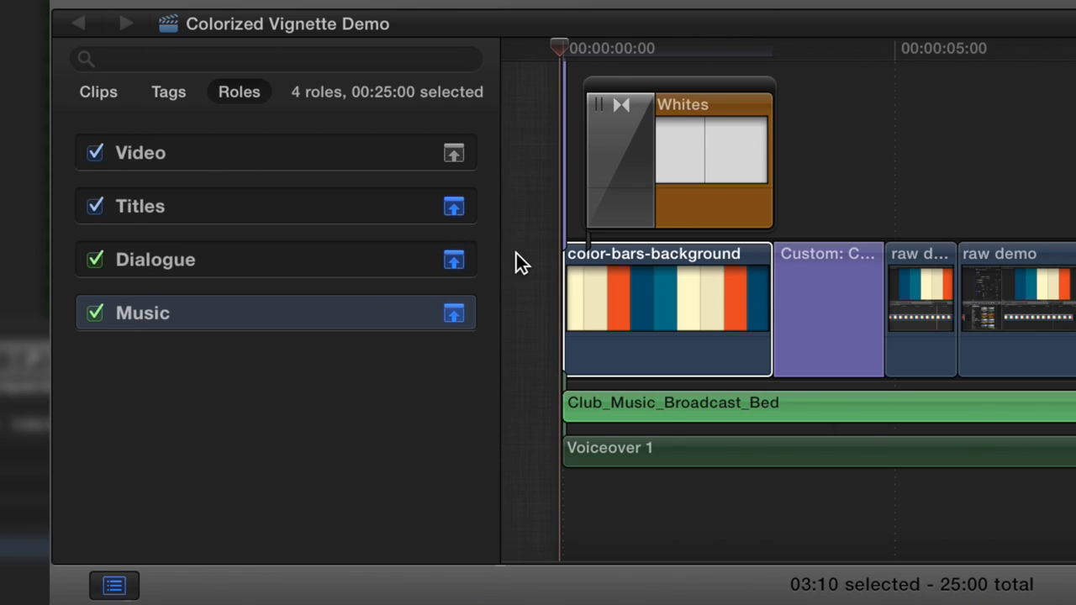
{"action": "mouse_move", "coordinate": [625, 437]}
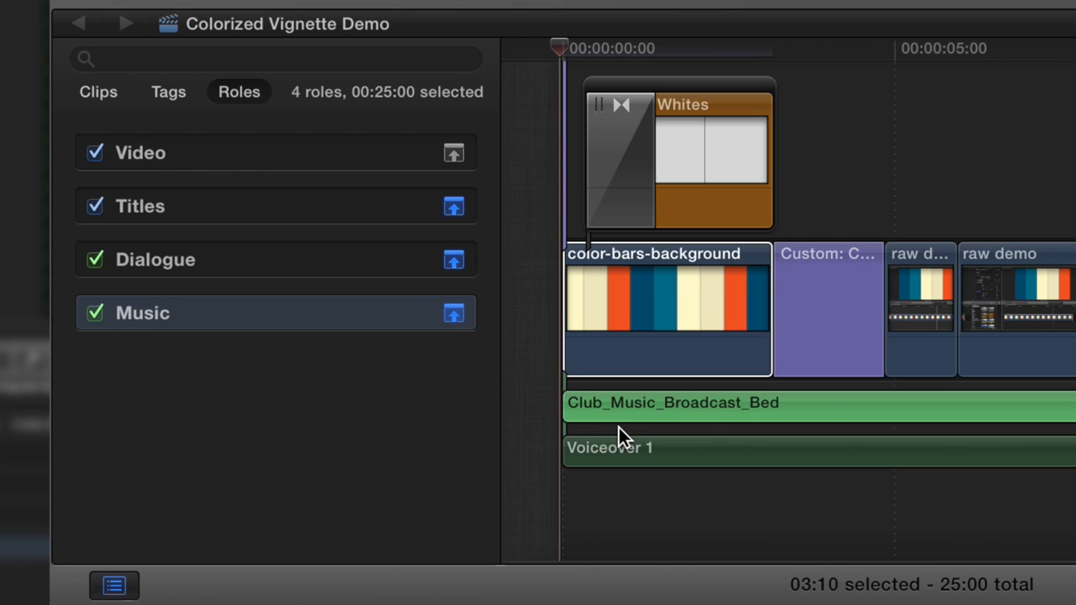
{"action": "mouse_move", "coordinate": [521, 227]}
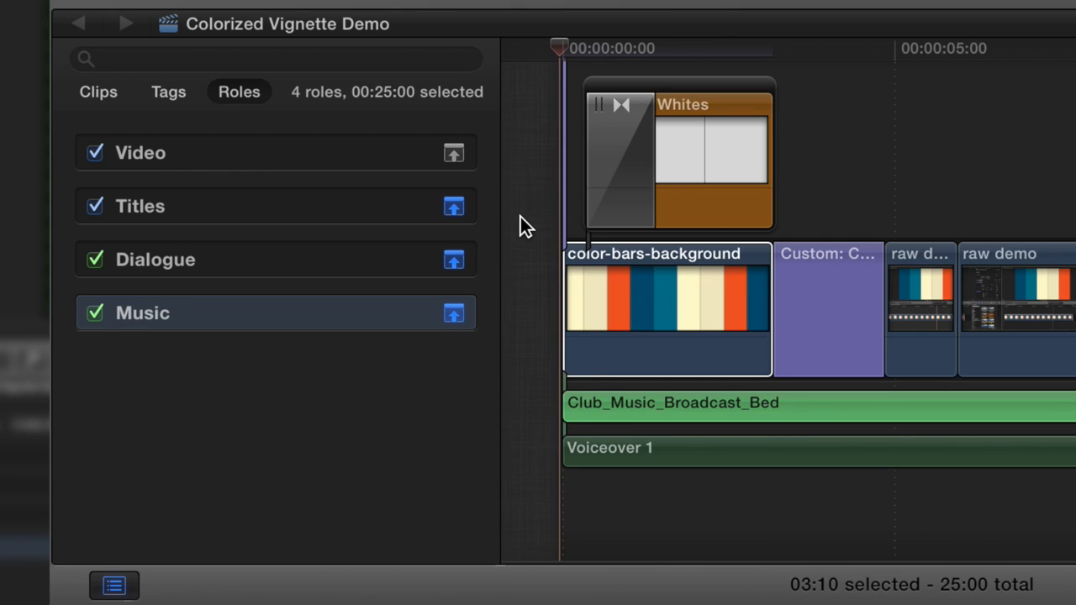